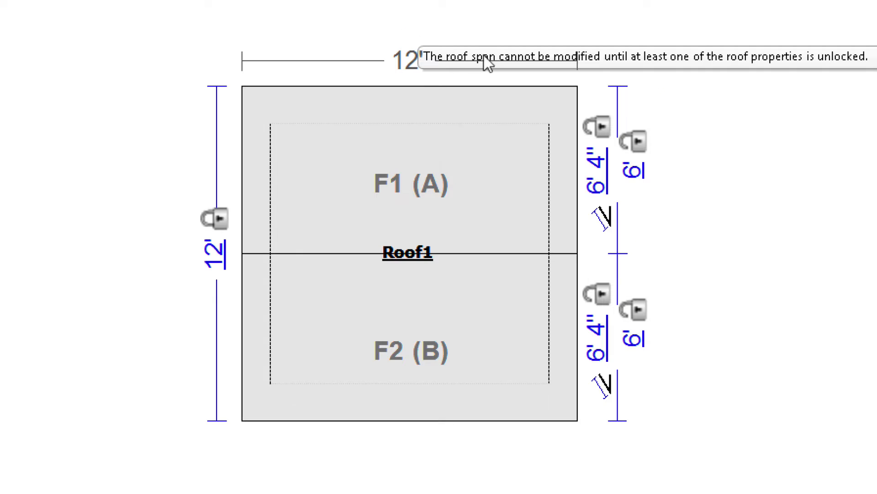
pyautogui.moveTo(825, 73)
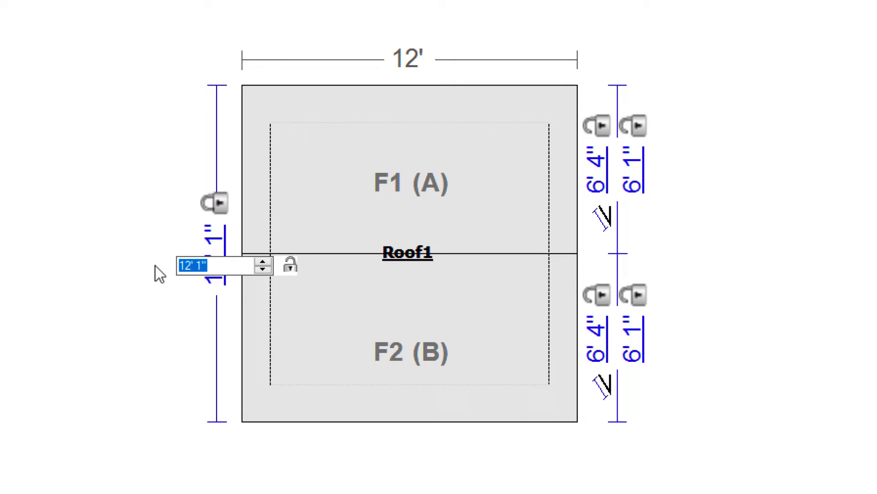
# Set the roof span dimension to 18 feet, giving each face a 9-foot run
pyautogui.write("18'")
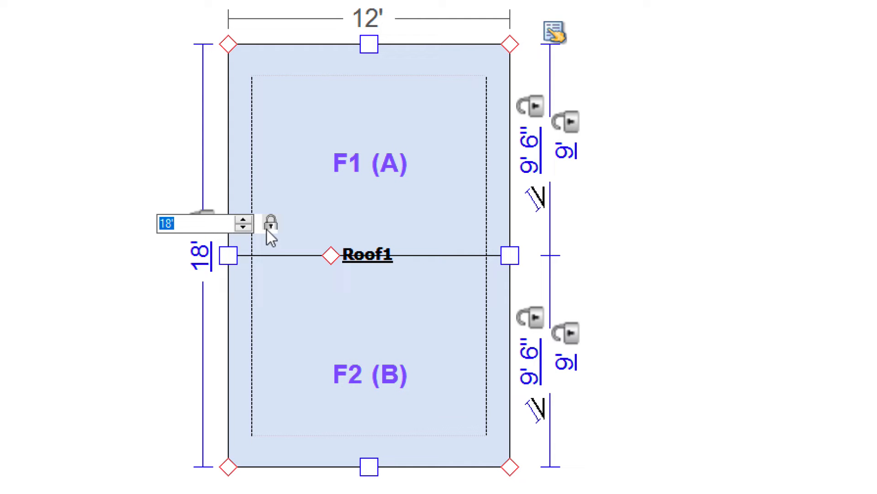
# Lock the 18-foot span dimension with its padlock so it stays fixed
pyautogui.click(121, 206)
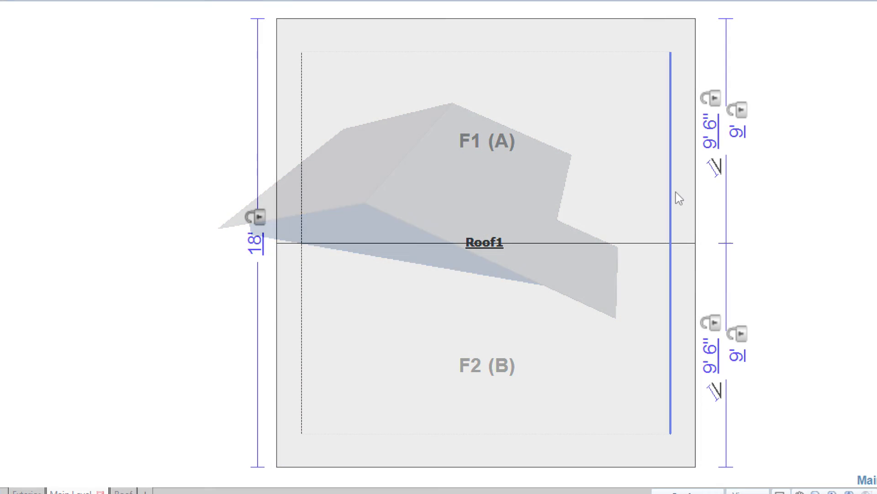
# Lock face F1's 9-foot dimension, then select face F2 for independent sizing
pyautogui.click(739, 110)
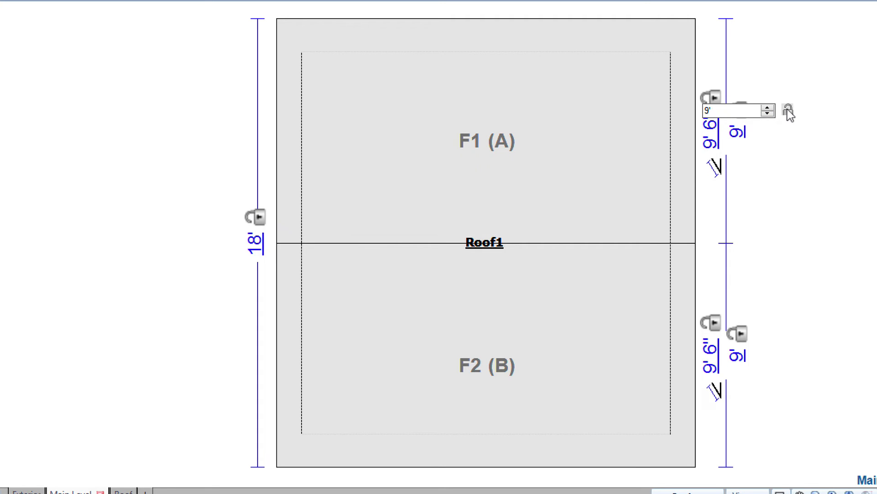
pyautogui.click(788, 111)
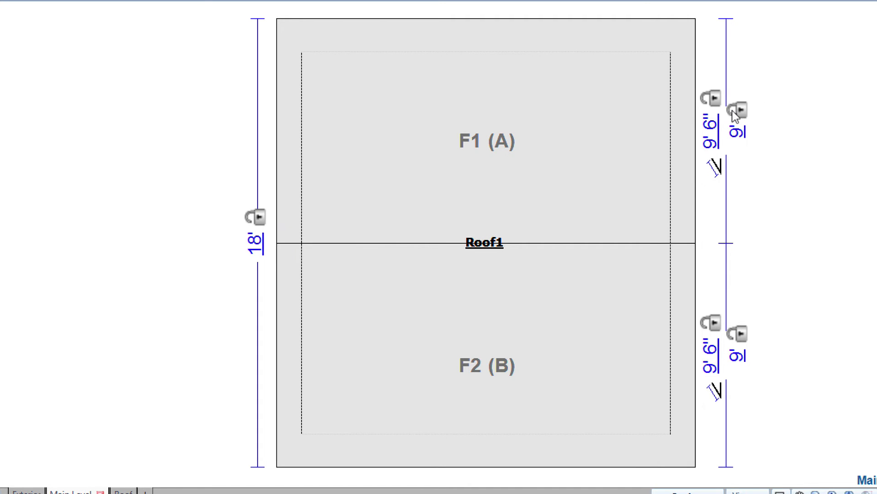
pyautogui.click(601, 267)
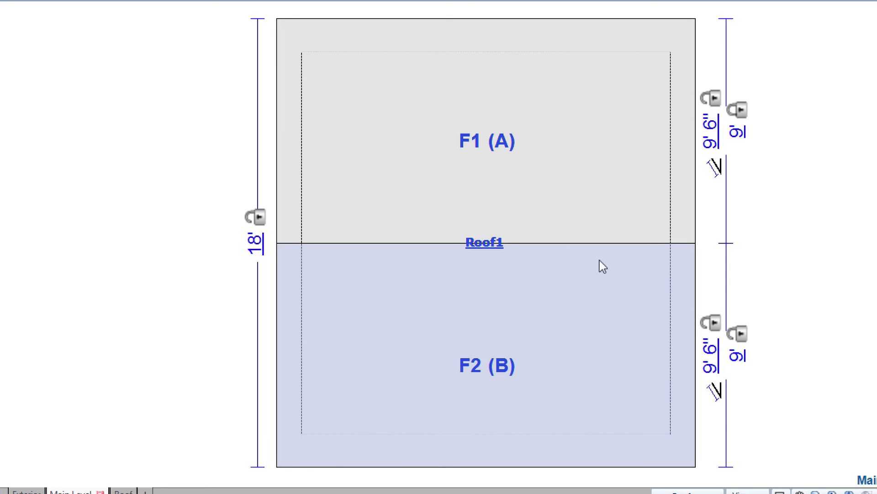